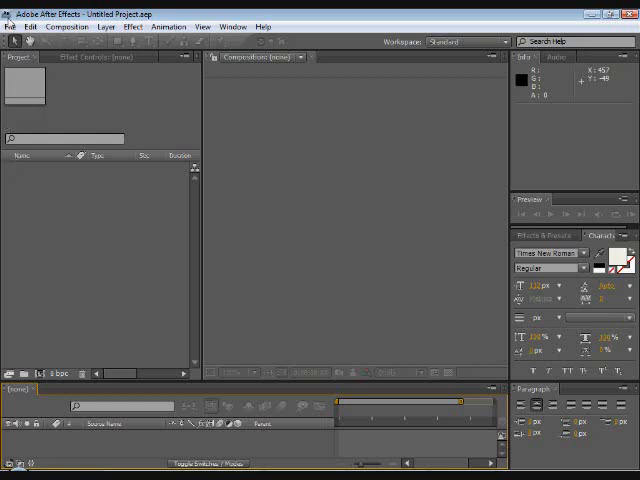
pyautogui.moveTo(100, 272)
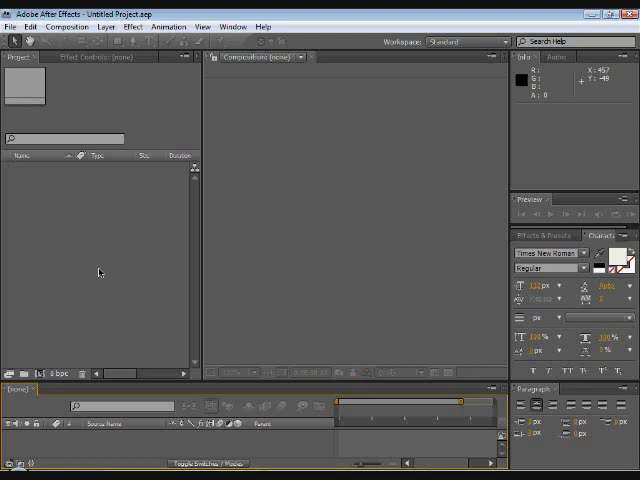
pyautogui.moveTo(100, 272)
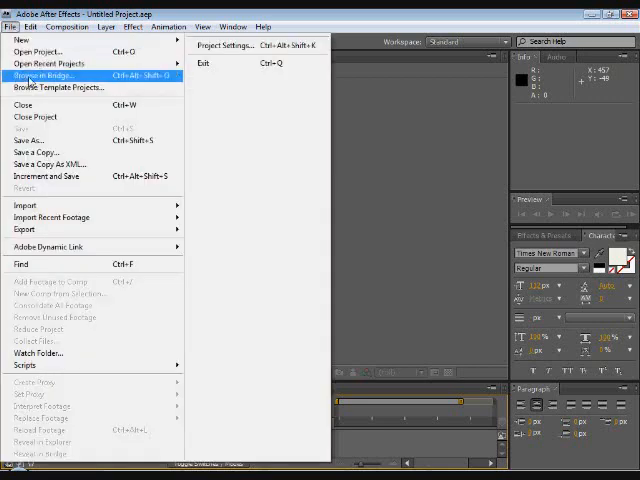
pyautogui.moveTo(30, 204)
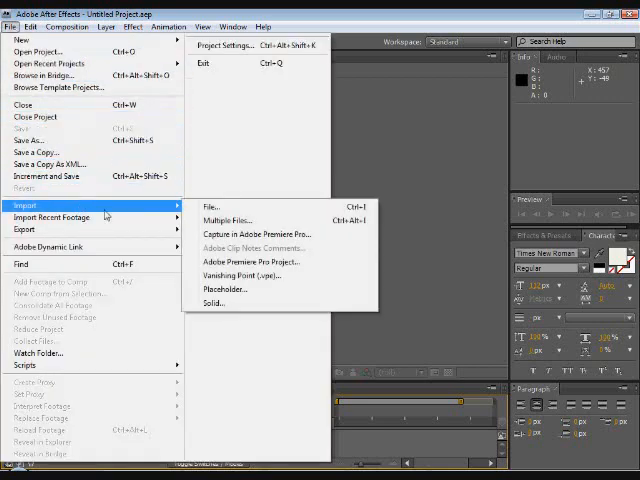
# - Import the s-motion video file as footage in the project panel
pyautogui.click(210, 206)
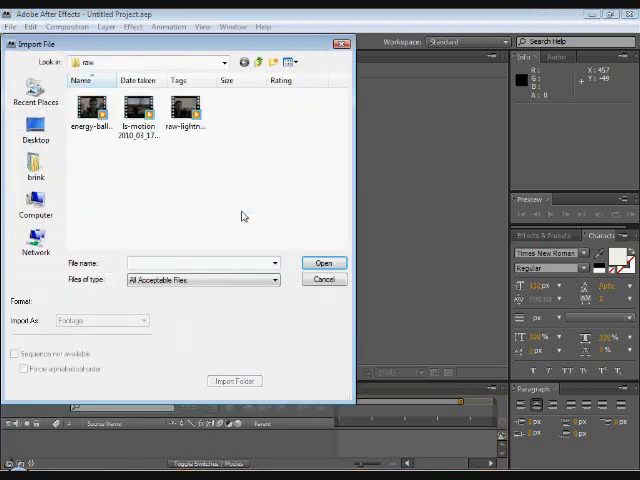
pyautogui.click(138, 110)
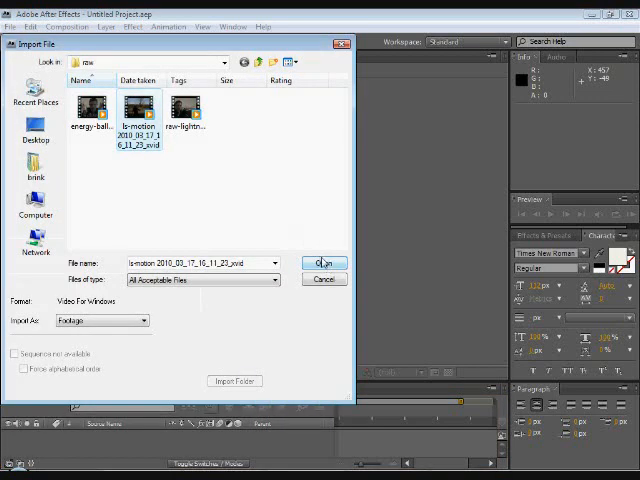
pyautogui.click(324, 264)
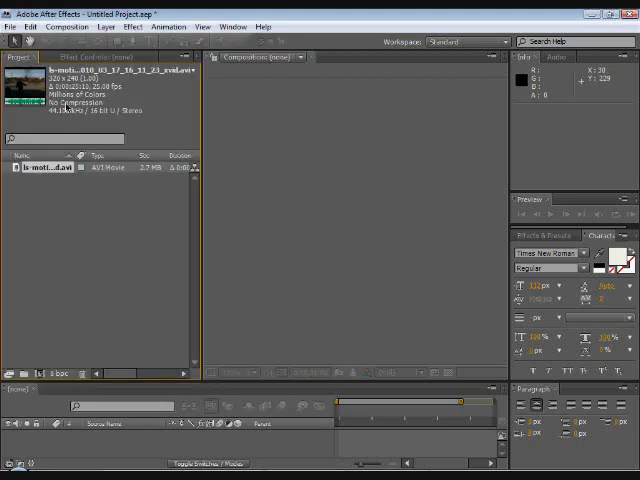
pyautogui.moveTo(368, 366)
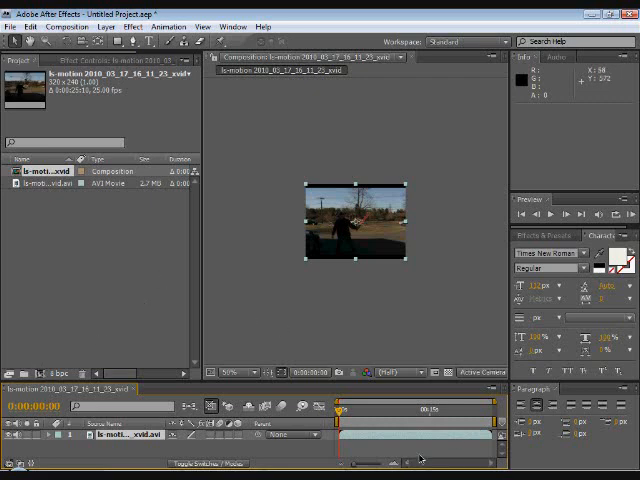
pyautogui.moveTo(386, 392)
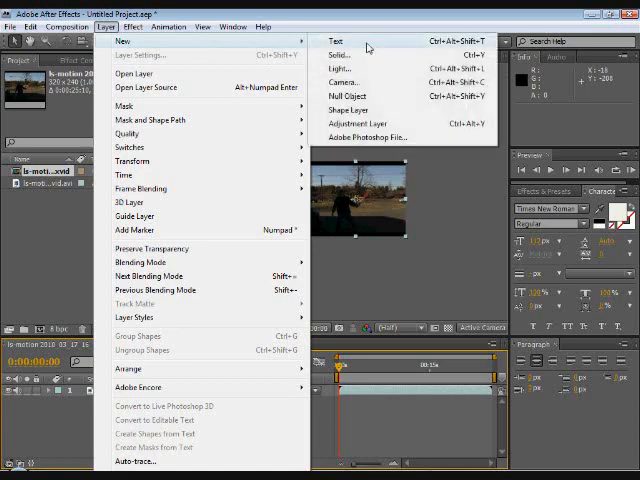
pyautogui.moveTo(368, 124)
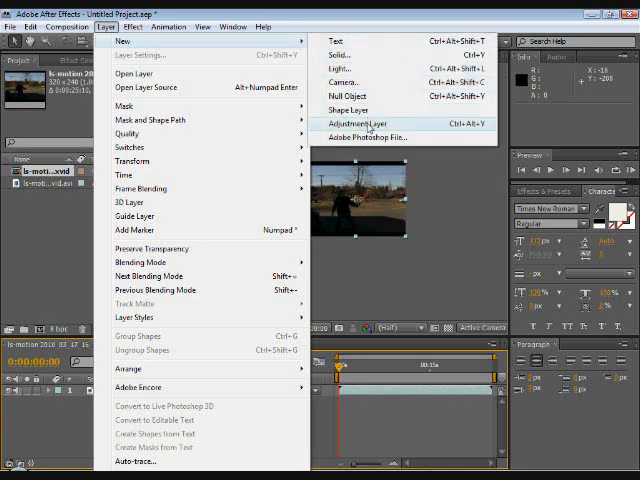
# - Create a new adjustment layer above the video clip in the timeline
pyautogui.click(356, 122)
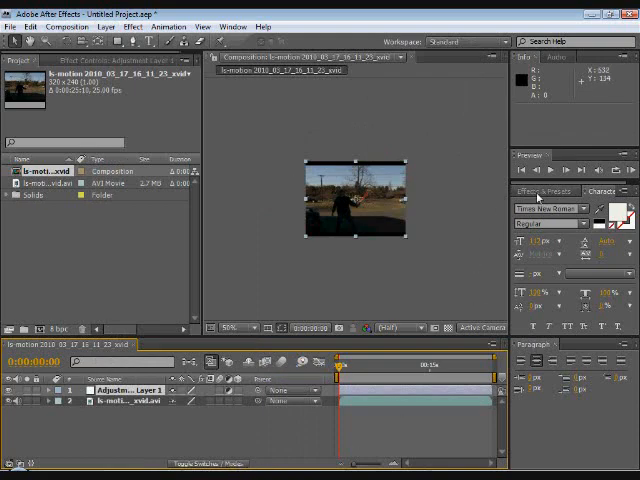
# - Show the Effects & Presets panel and search 'light' to list the colored lightsaber presets
pyautogui.click(536, 192)
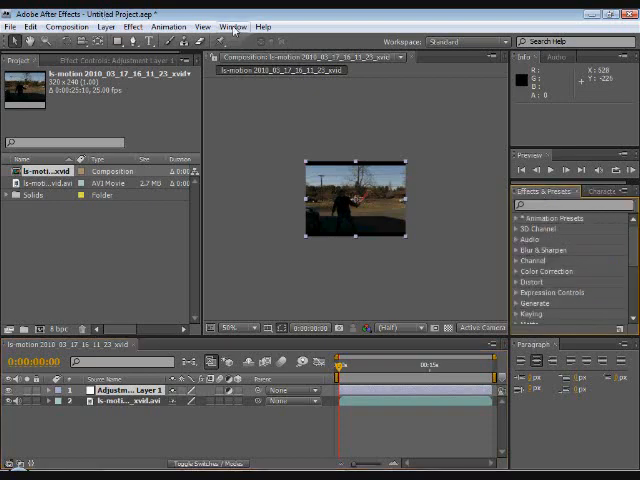
pyautogui.click(232, 26)
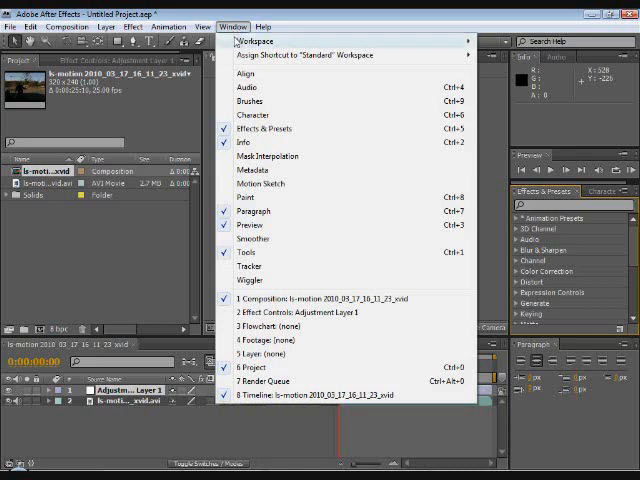
pyautogui.moveTo(264, 128)
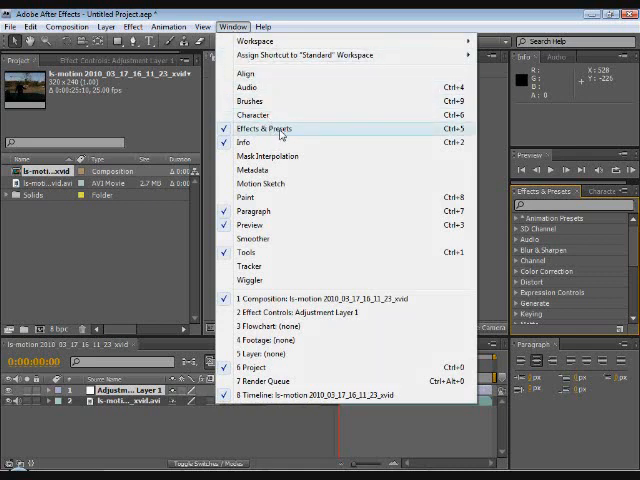
pyautogui.click(324, 394)
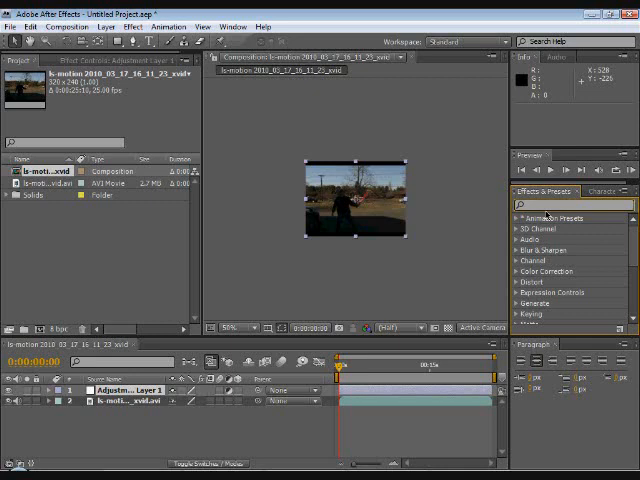
pyautogui.write('lightsaber')
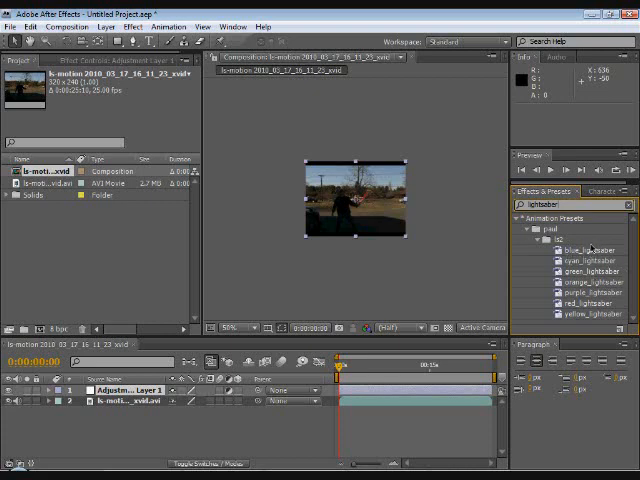
# - Apply the blue_lightsaber preset to the adjustment layer and view the composition at 100%
pyautogui.click(580, 250)
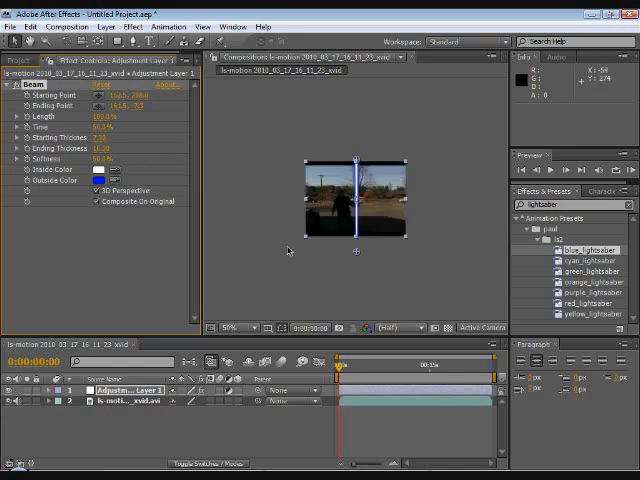
pyautogui.click(234, 328)
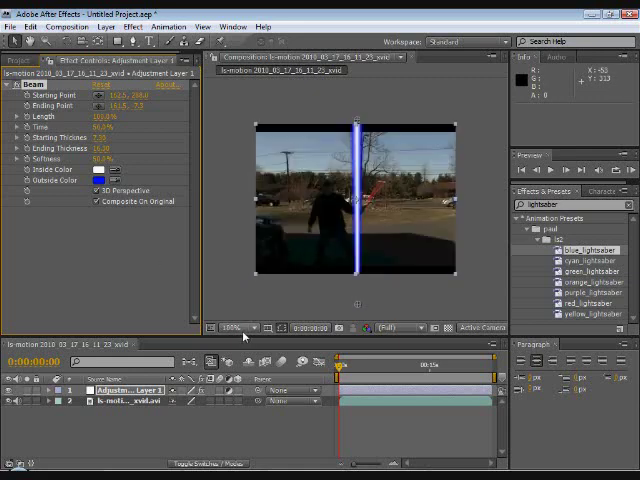
pyautogui.click(238, 328)
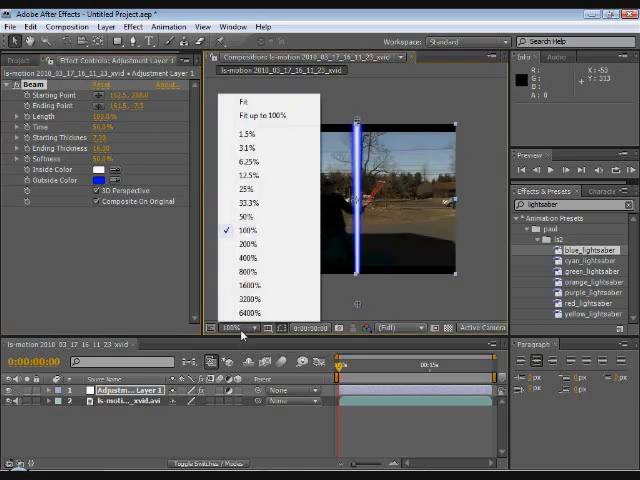
pyautogui.moveTo(256, 240)
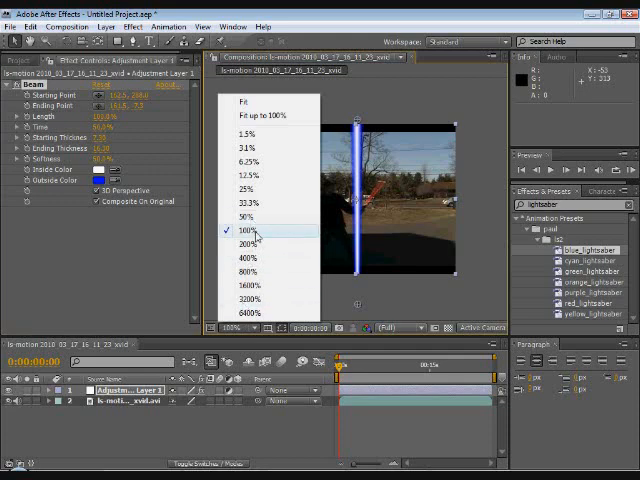
pyautogui.click(246, 244)
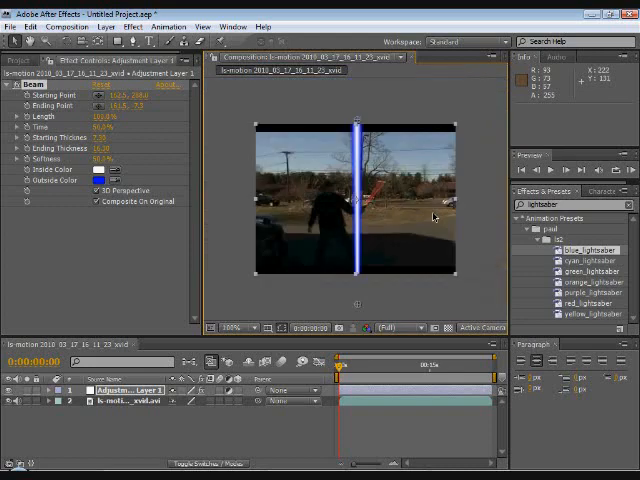
pyautogui.moveTo(330, 150)
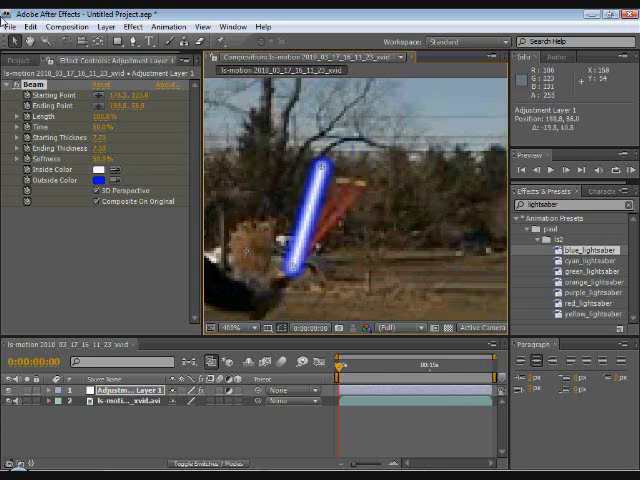
# - Keyframe the beam's Starting and Ending Points so the blade tracks the hilt over time
pyautogui.click(28, 26)
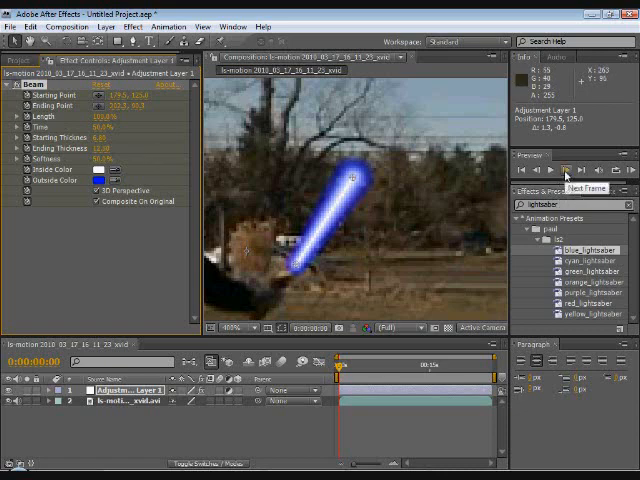
pyautogui.click(564, 170)
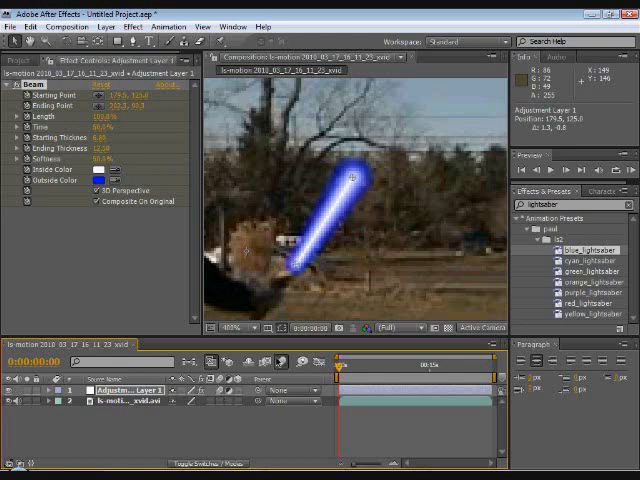
pyautogui.moveTo(362, 236)
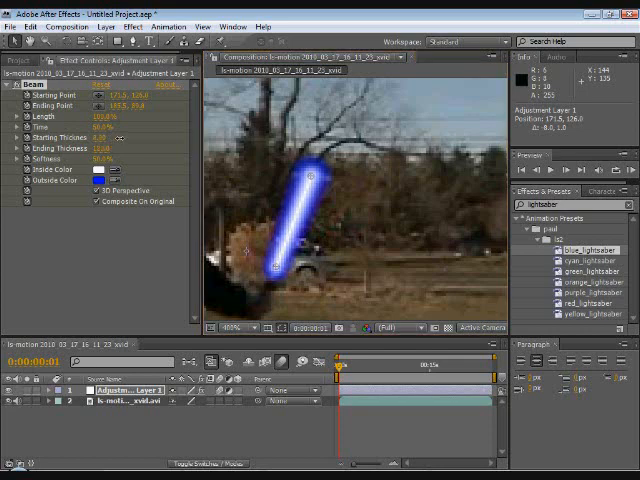
pyautogui.moveTo(344, 160)
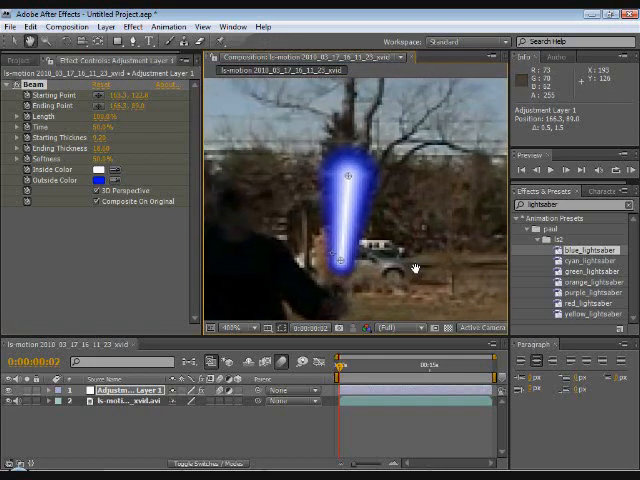
pyautogui.moveTo(436, 280)
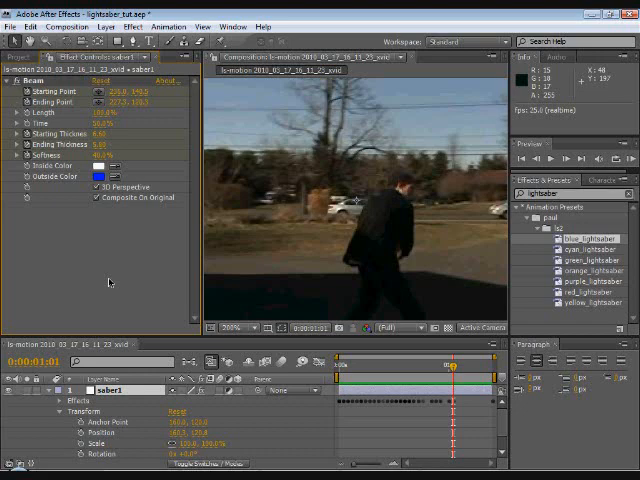
pyautogui.moveTo(106, 280)
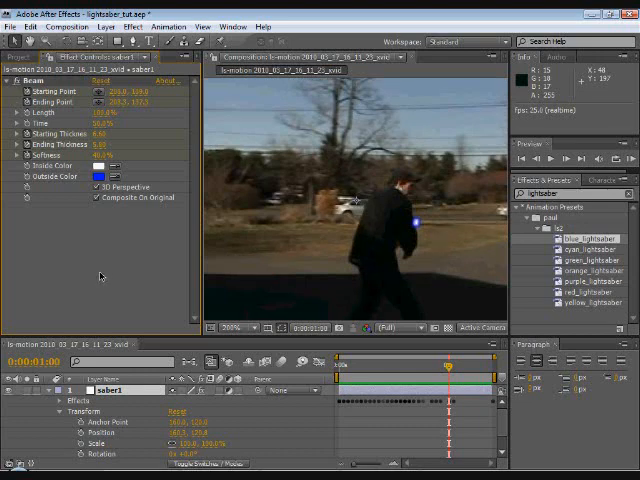
pyautogui.moveTo(356, 306)
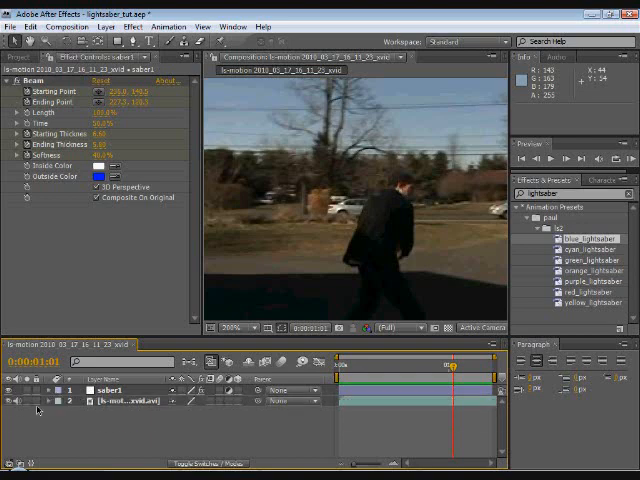
# - Reveal the footage layer's Transform properties to keyframe its Opacity down to 0%
pyautogui.click(110, 390)
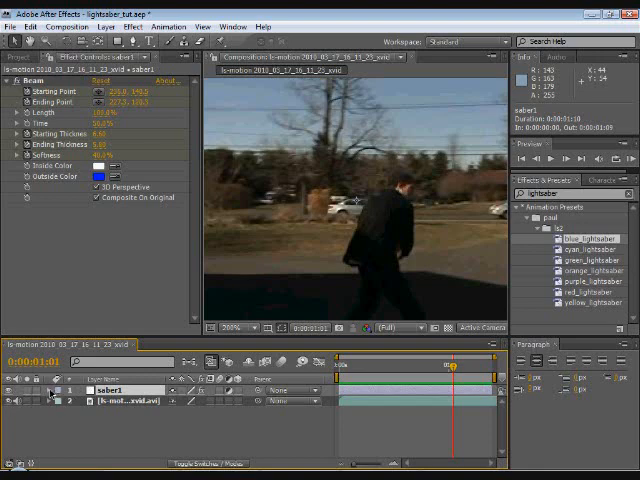
pyautogui.click(40, 390)
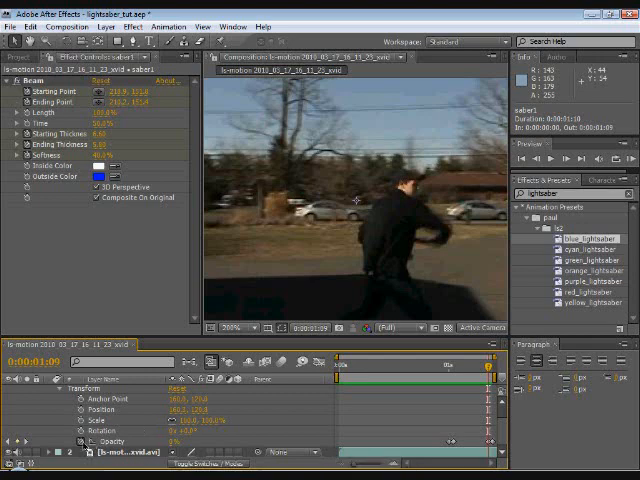
pyautogui.moveTo(80, 442)
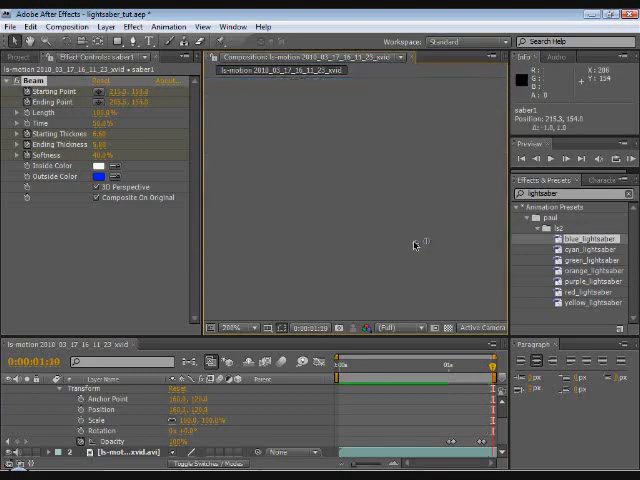
pyautogui.moveTo(404, 238)
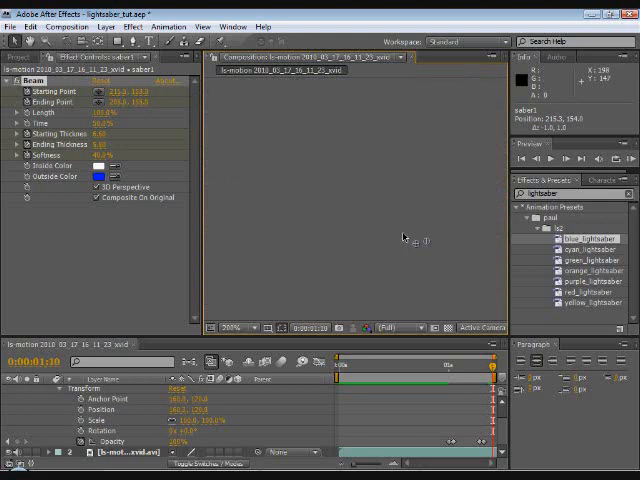
pyautogui.moveTo(288, 344)
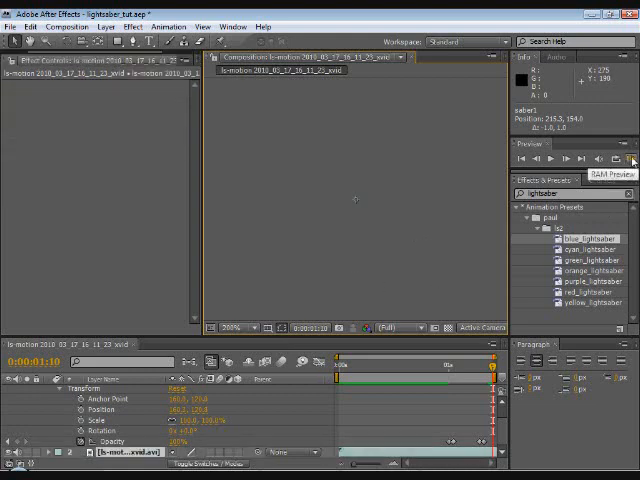
# - Run a RAM Preview and play back the clip with the swinging blue blade
pyautogui.click(632, 160)
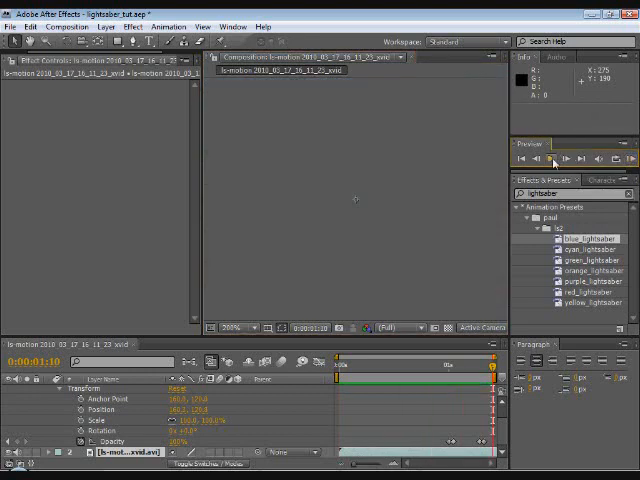
pyautogui.moveTo(432, 310)
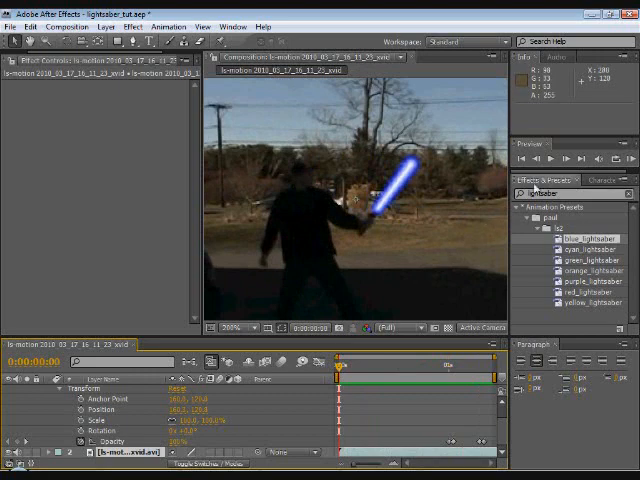
pyautogui.click(548, 160)
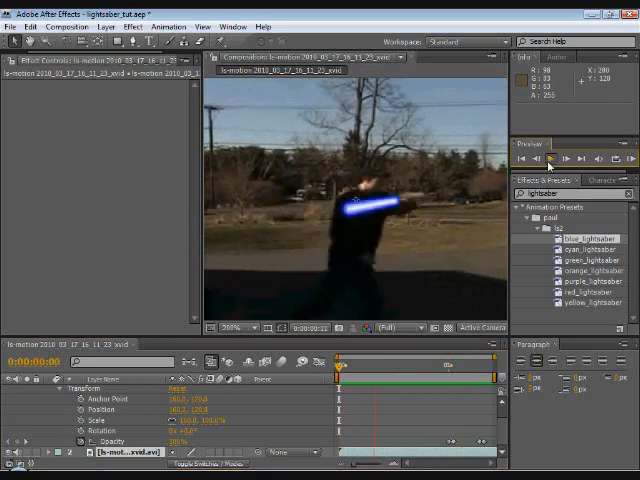
pyautogui.click(548, 158)
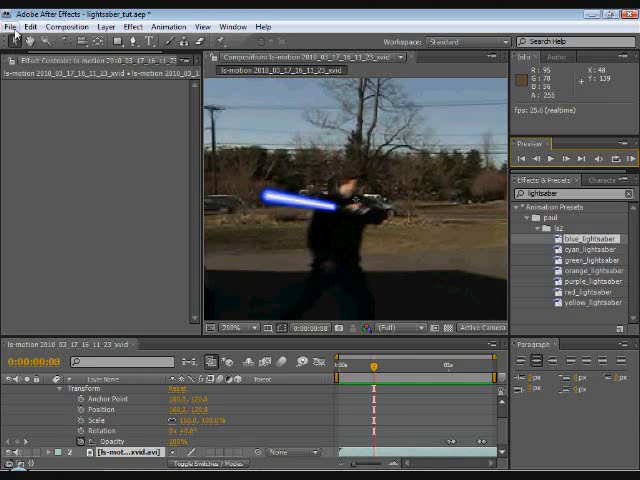
# - Add the composition to the Render Queue and confirm the output movie file name and location
pyautogui.click(8, 26)
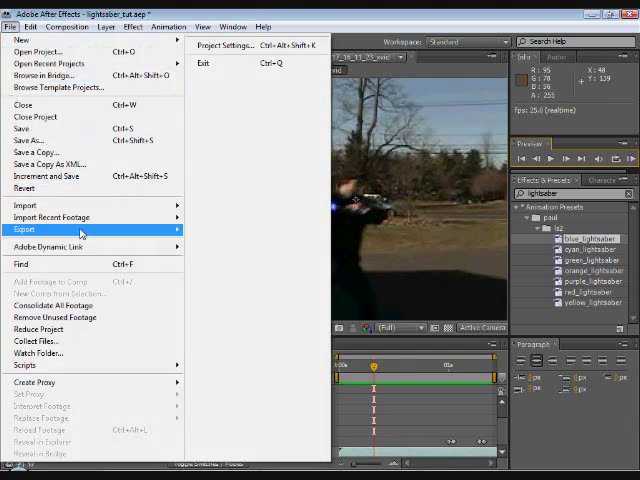
pyautogui.click(68, 26)
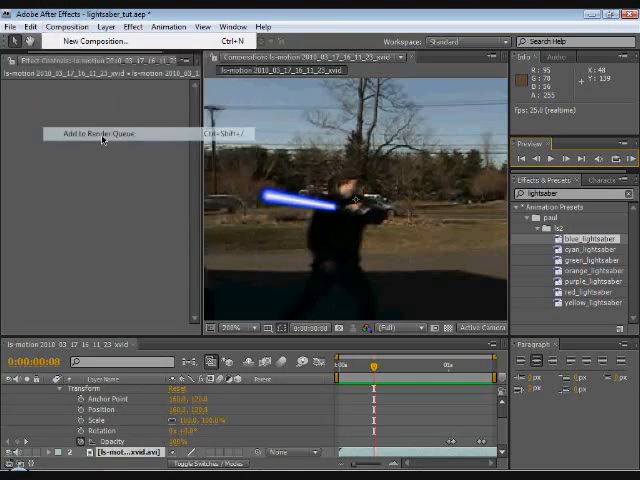
pyautogui.click(100, 132)
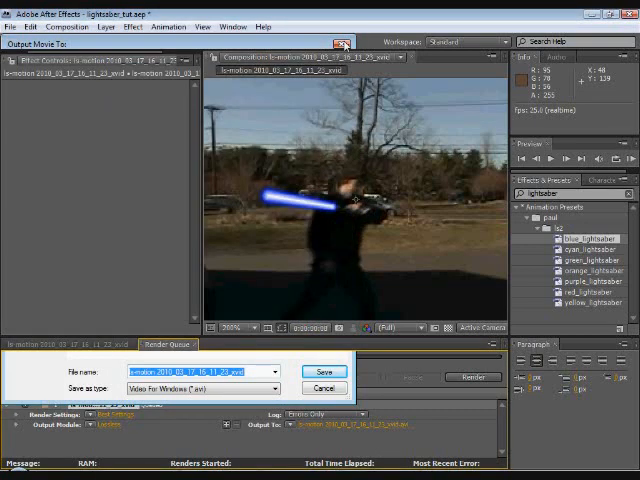
pyautogui.click(324, 372)
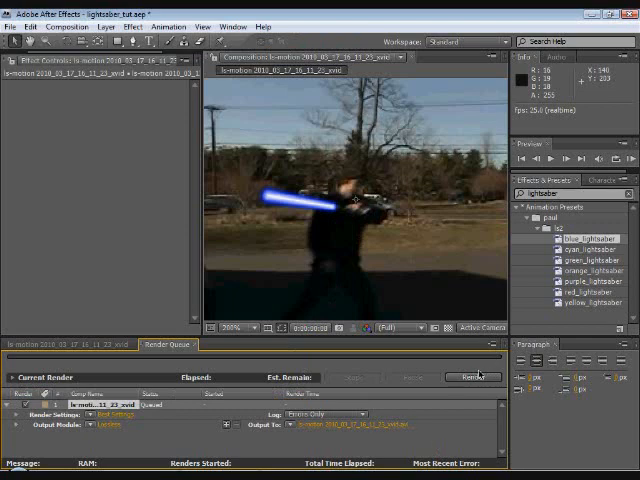
pyautogui.moveTo(378, 154)
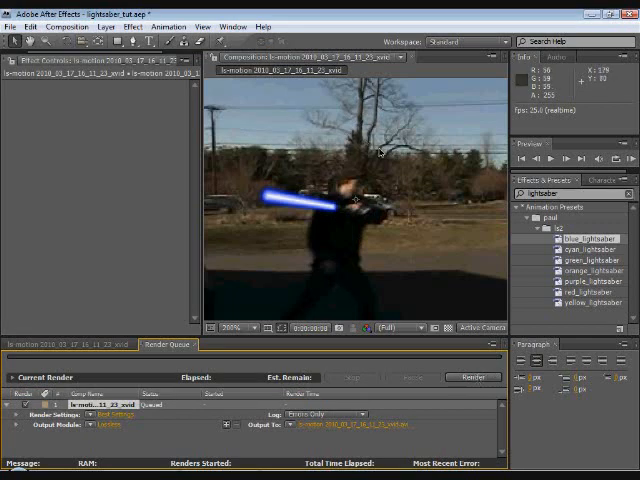